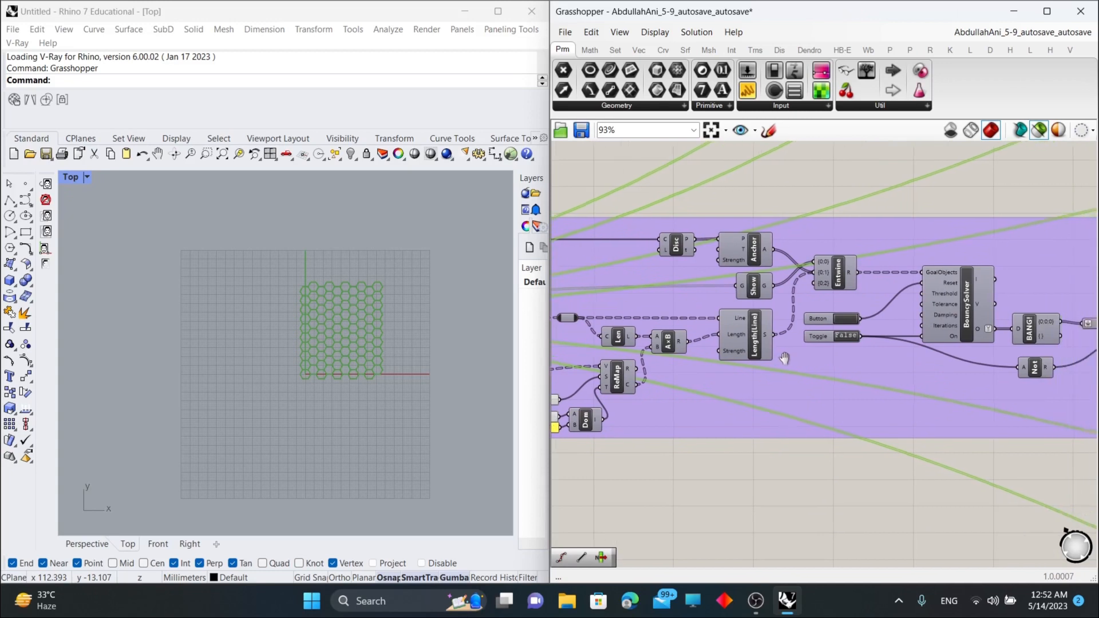
Set the Bouncy Solver's On toggle to True so the red cushion units converge.
scroll("up", 3)
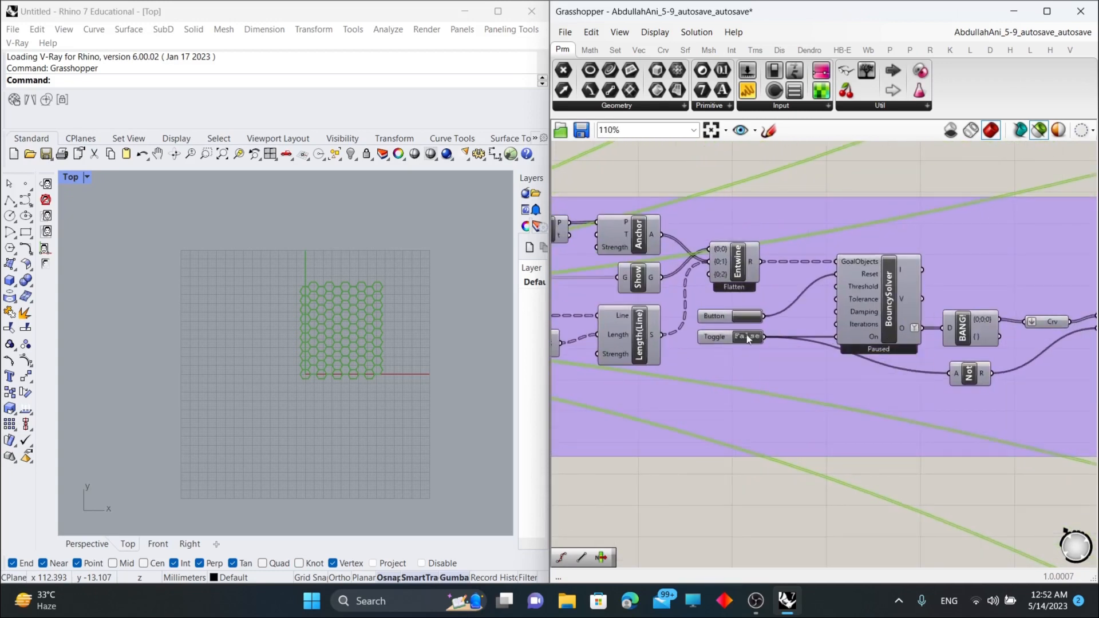
left_click(749, 337)
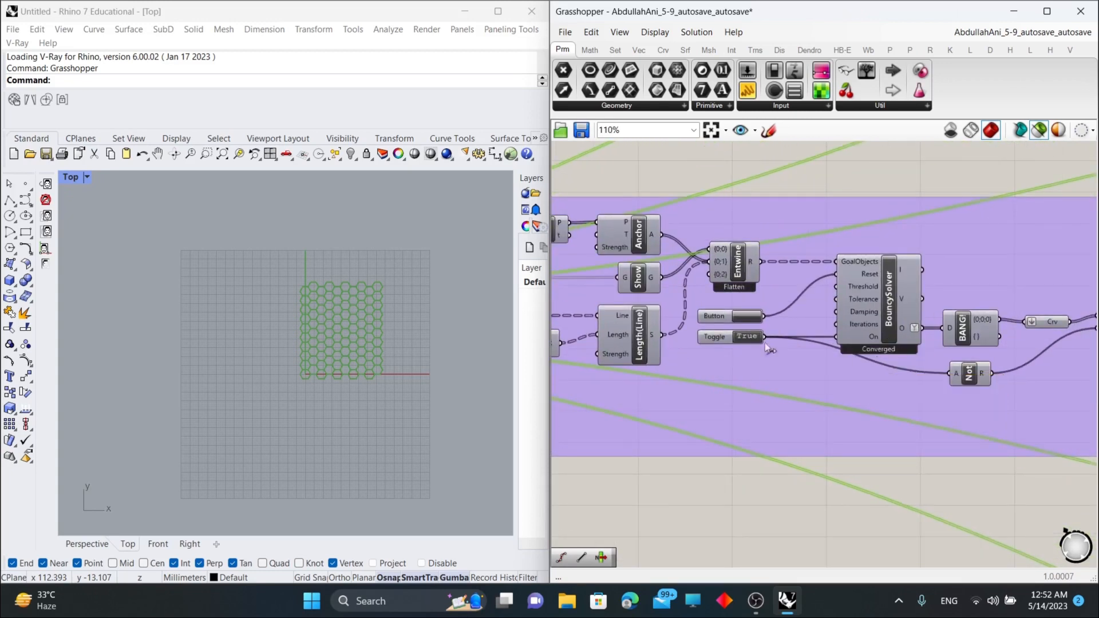
left_click(746, 337)
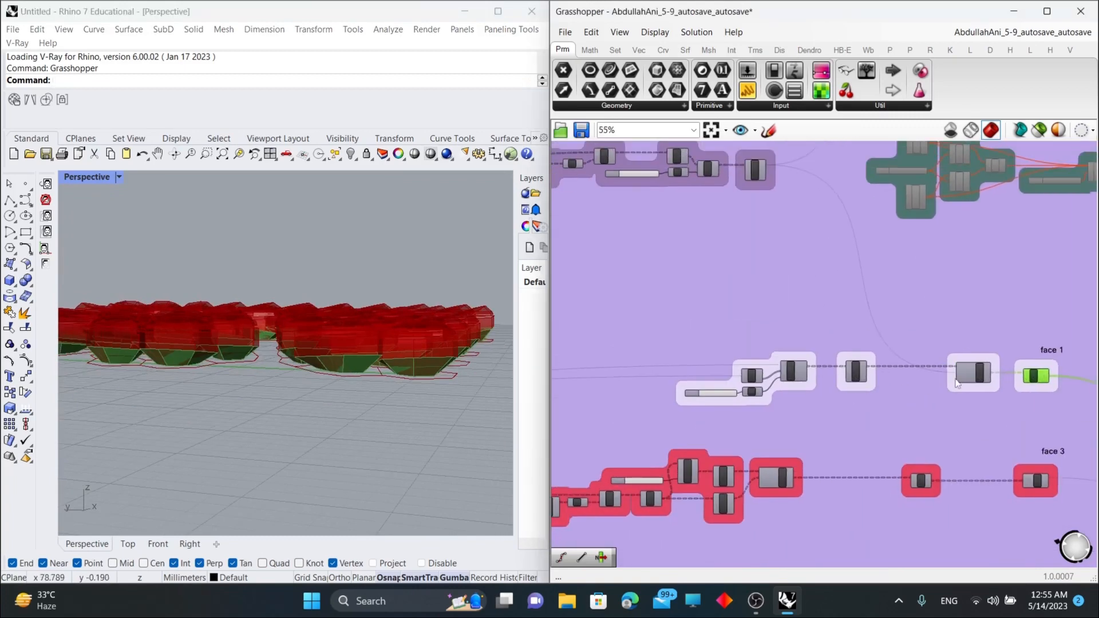
Zoom around the canvas to review the face Loft groups and skylight Scale Factor sliders.
scroll("up", 3)
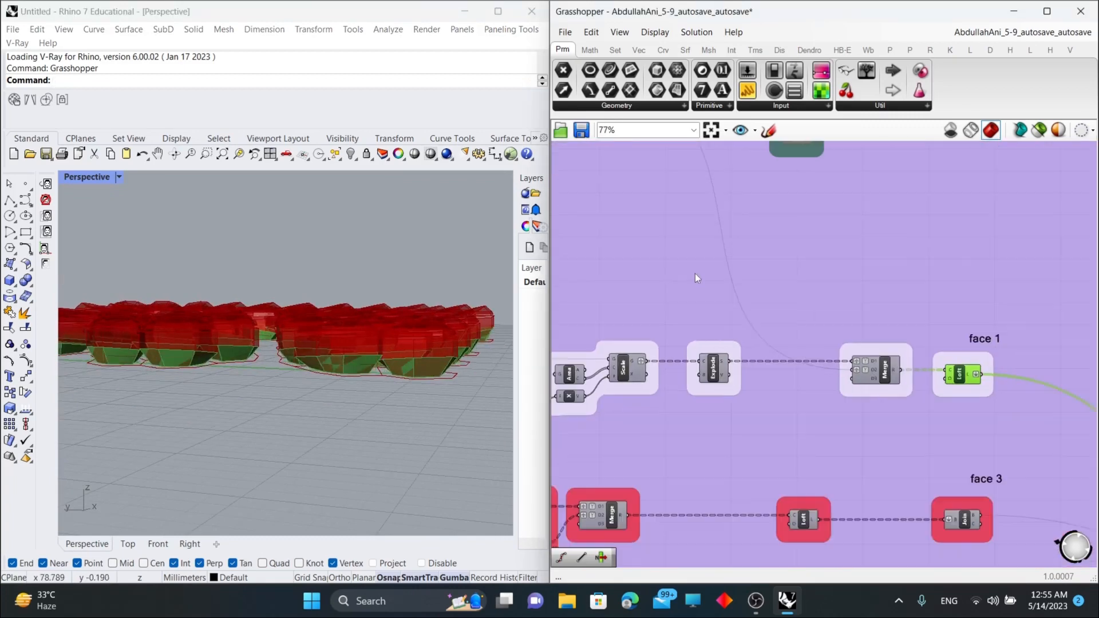
scroll("up", 3)
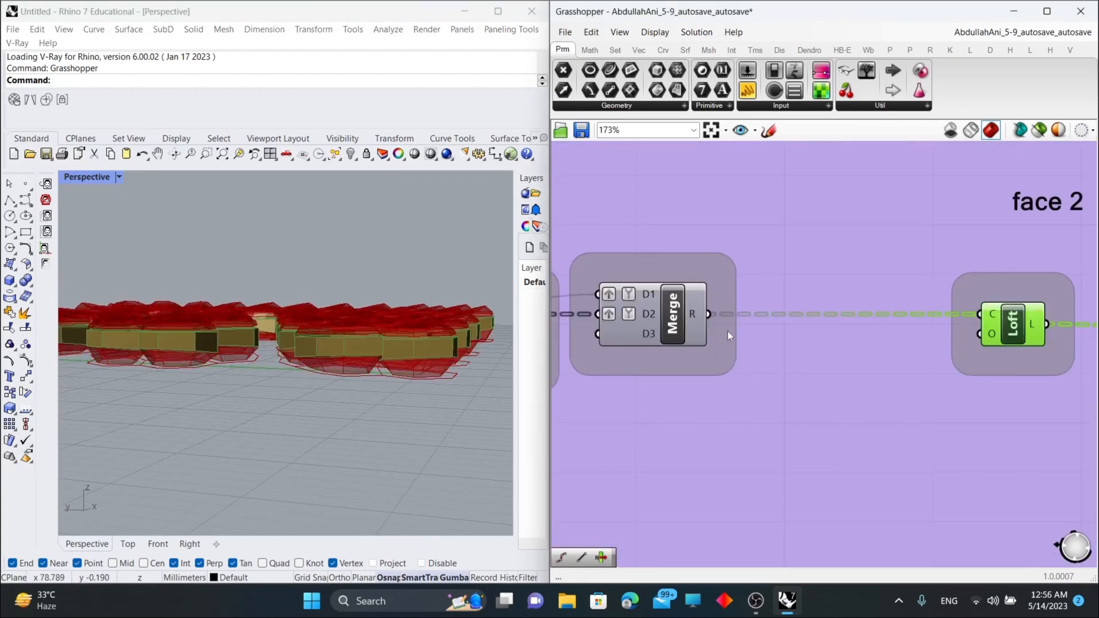
scroll("down", 3)
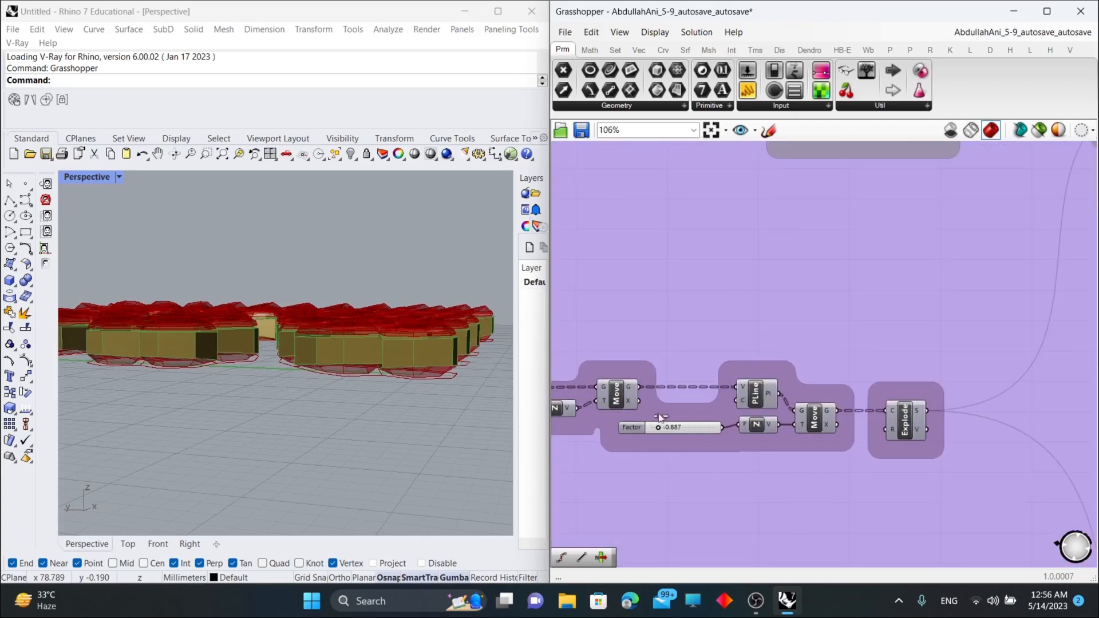
scroll("up", 3)
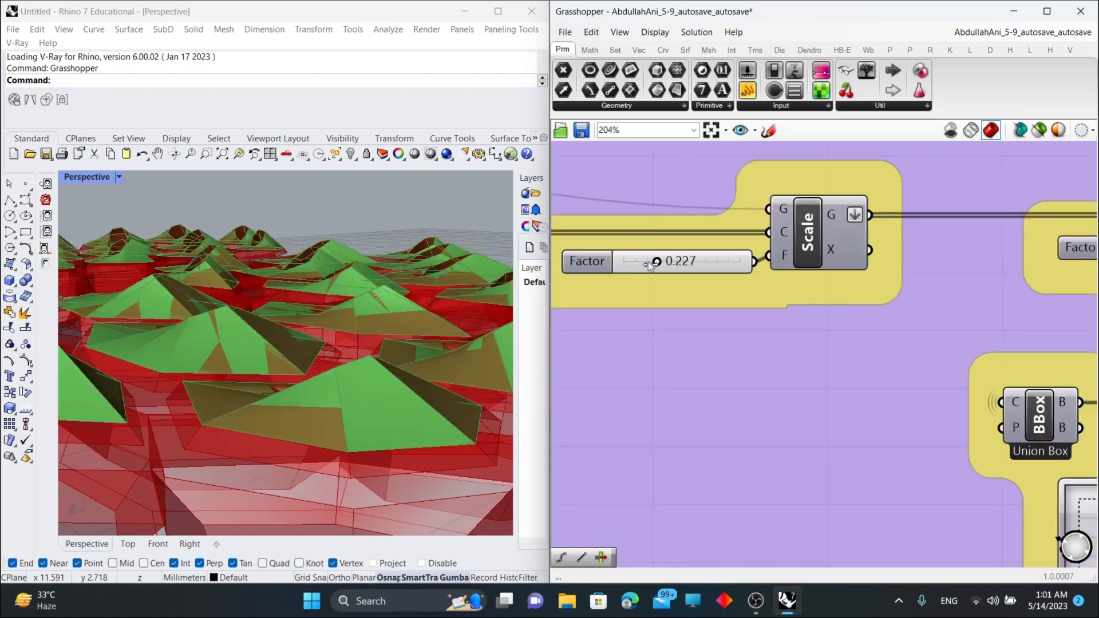
scroll("down", 3)
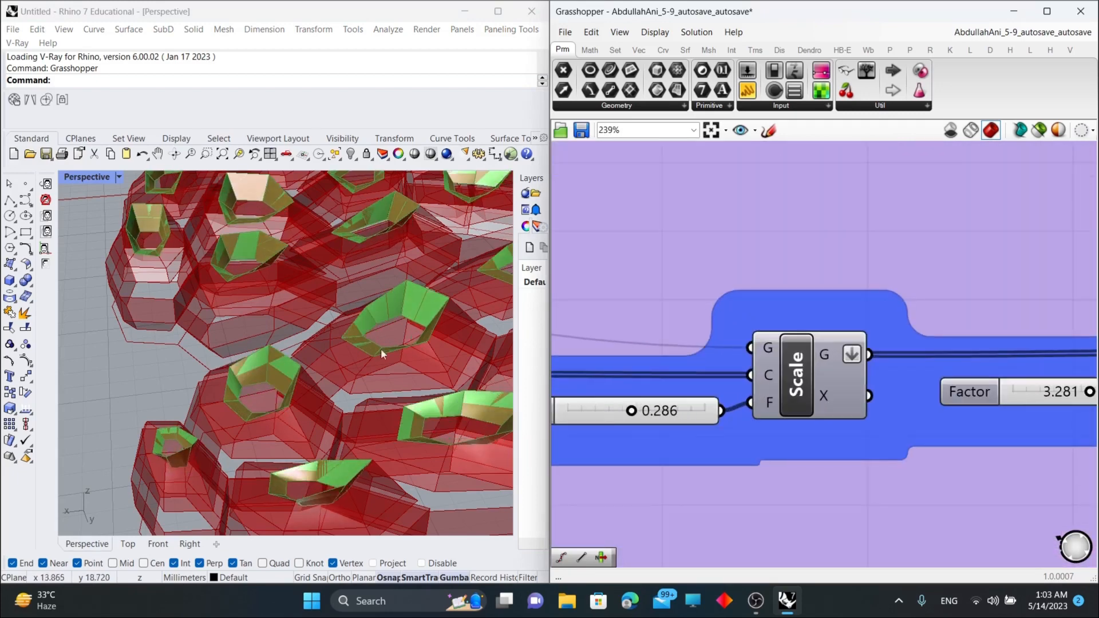
Zoom across the Dist, ReMap and Domain group driving the ground-panel Z move.
scroll("down", 3)
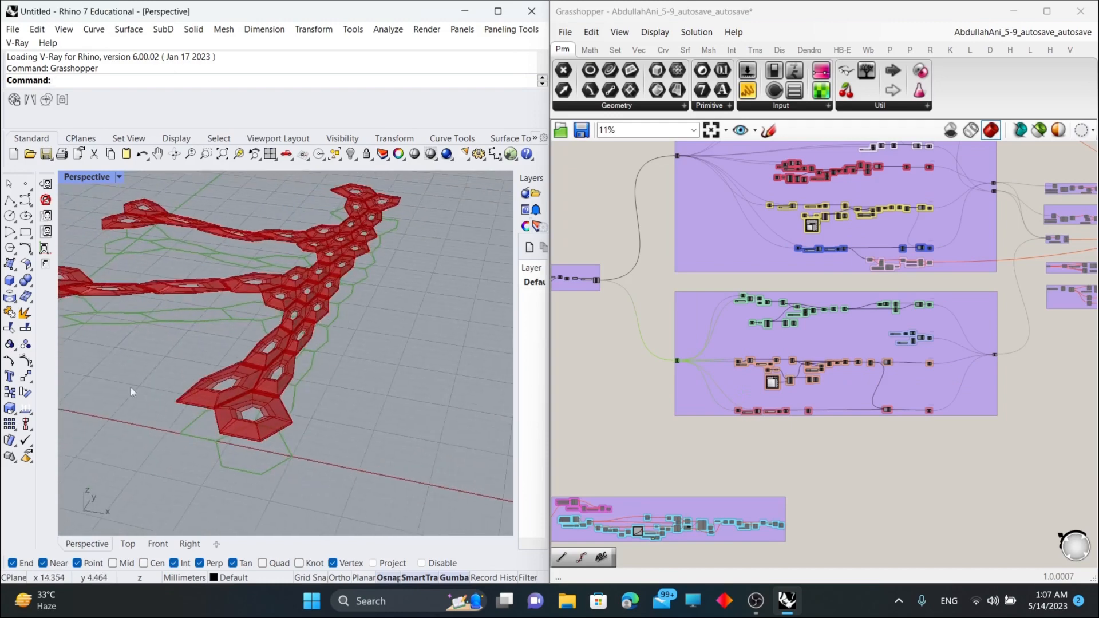
scroll("up", 3)
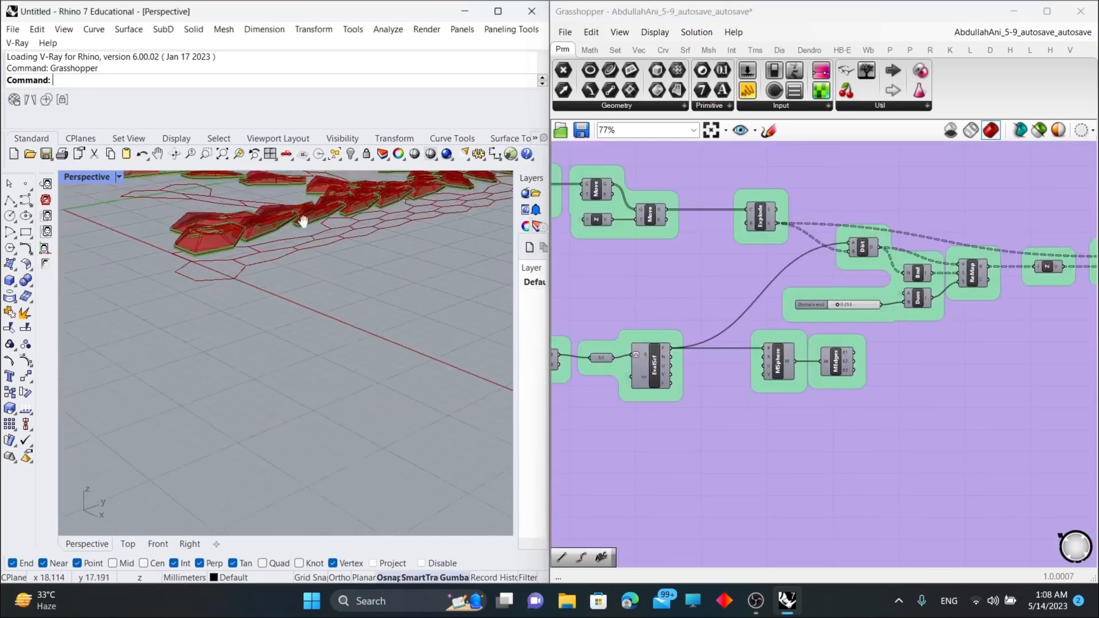
scroll("down", 3)
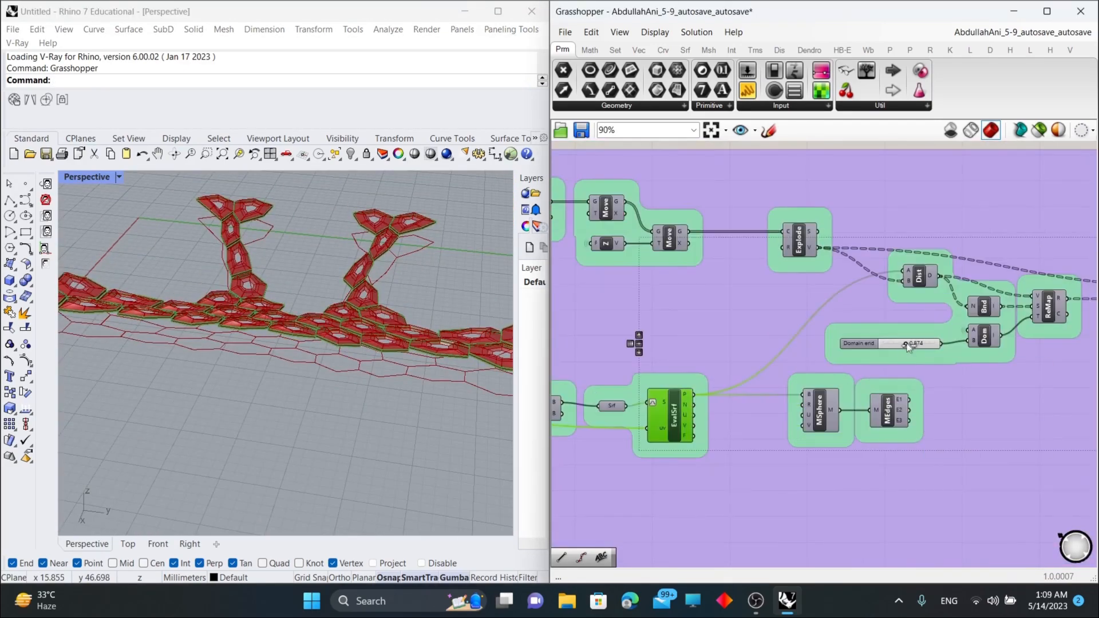
scroll("up", 3)
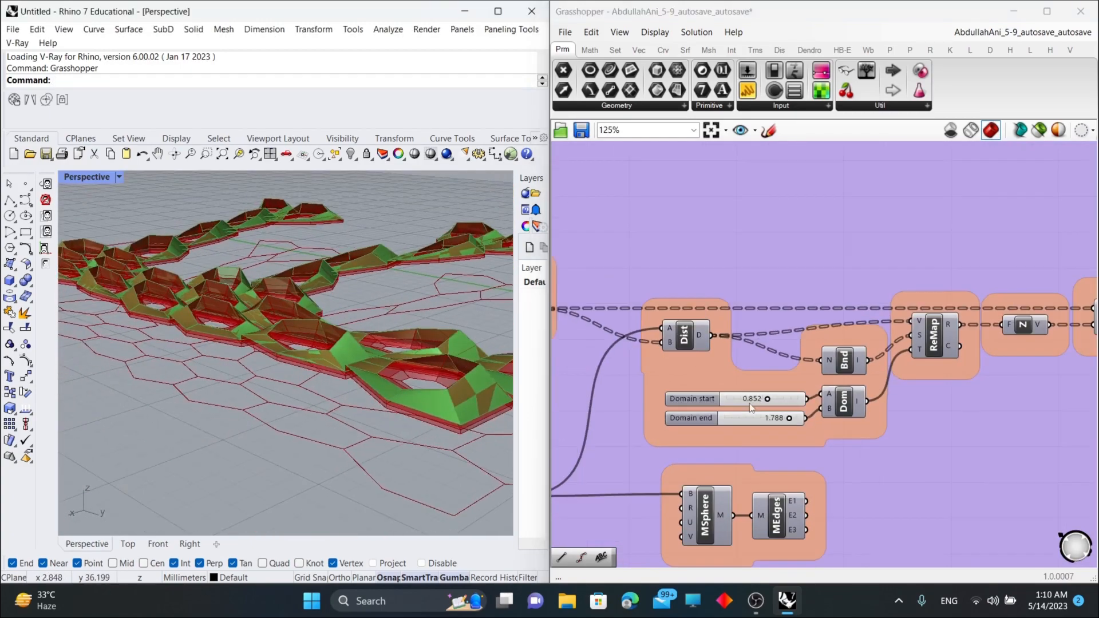
scroll("down", 3)
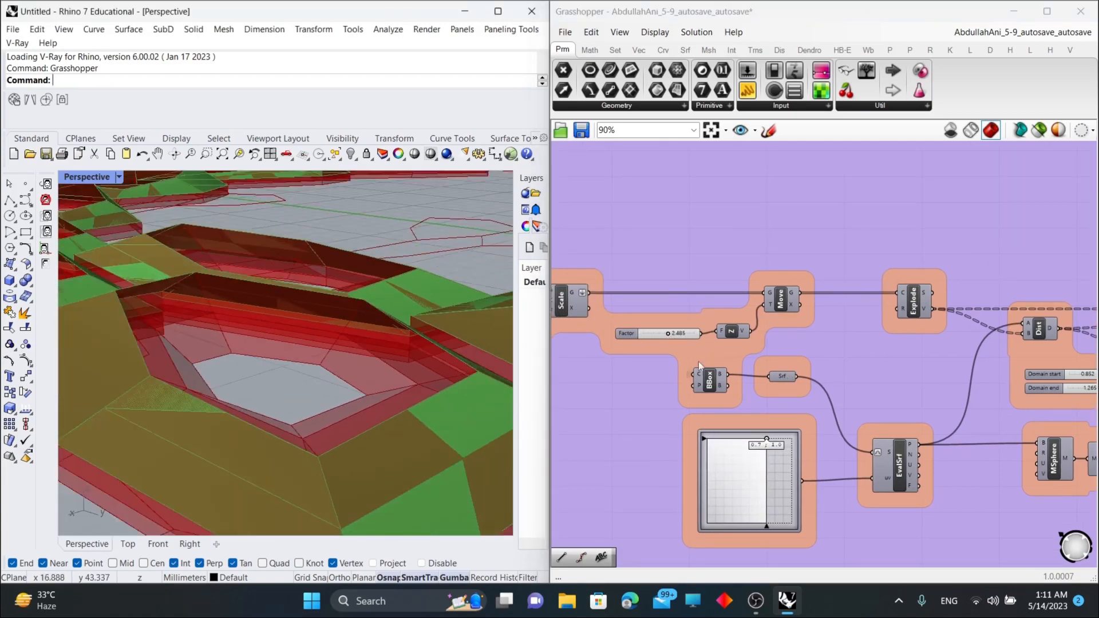
scroll("down", 3)
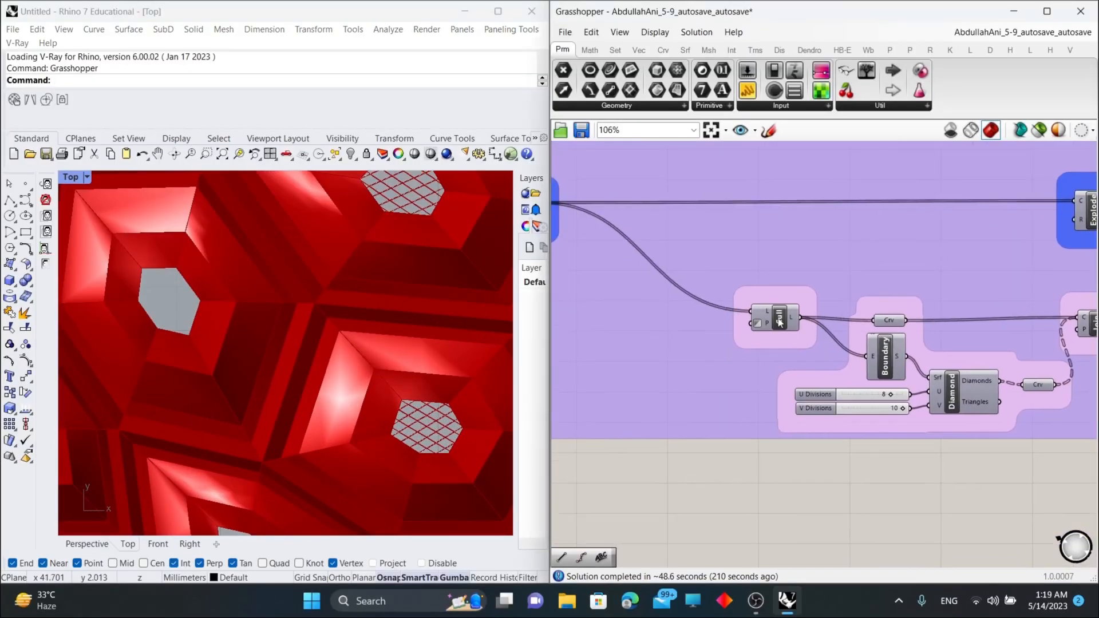
Zoom to the Diamond panel component with U Divisions 8 and V Divisions 10.
scroll("down", 3)
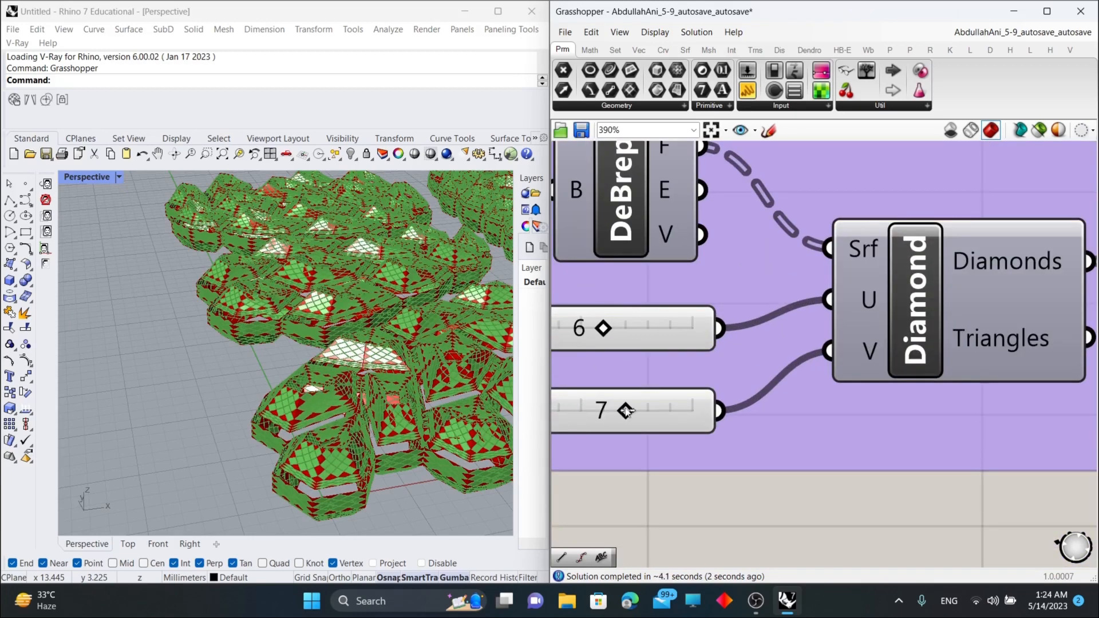
Zoom over the 6 by 7 Diamond tiles with Random, Reduce, Cull and OffMesh -0.020.
scroll("down", 3)
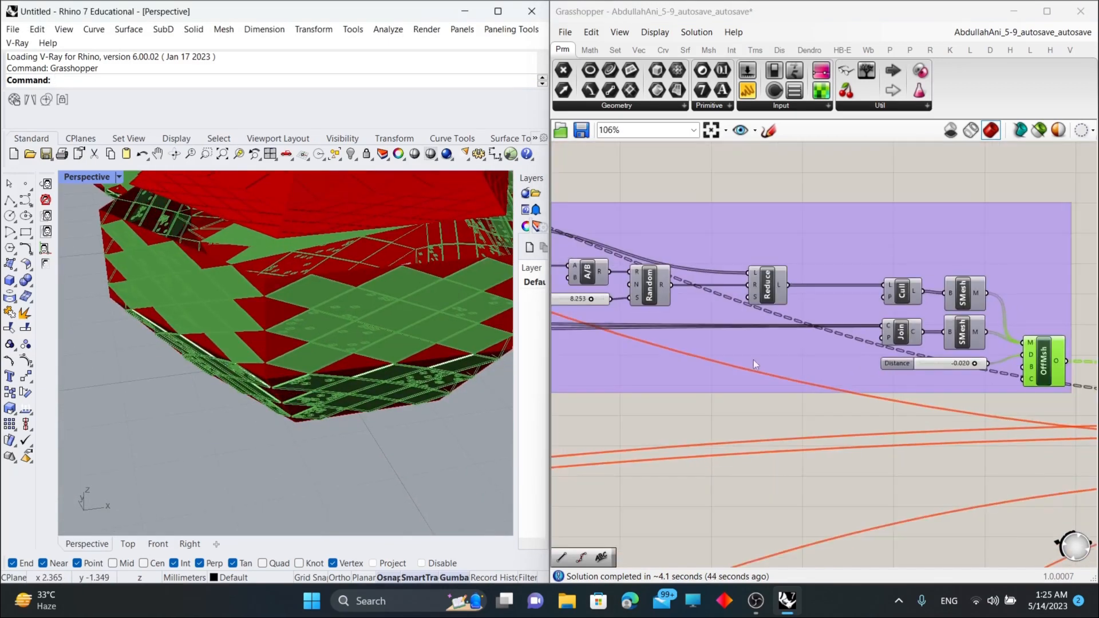
scroll("up", 3)
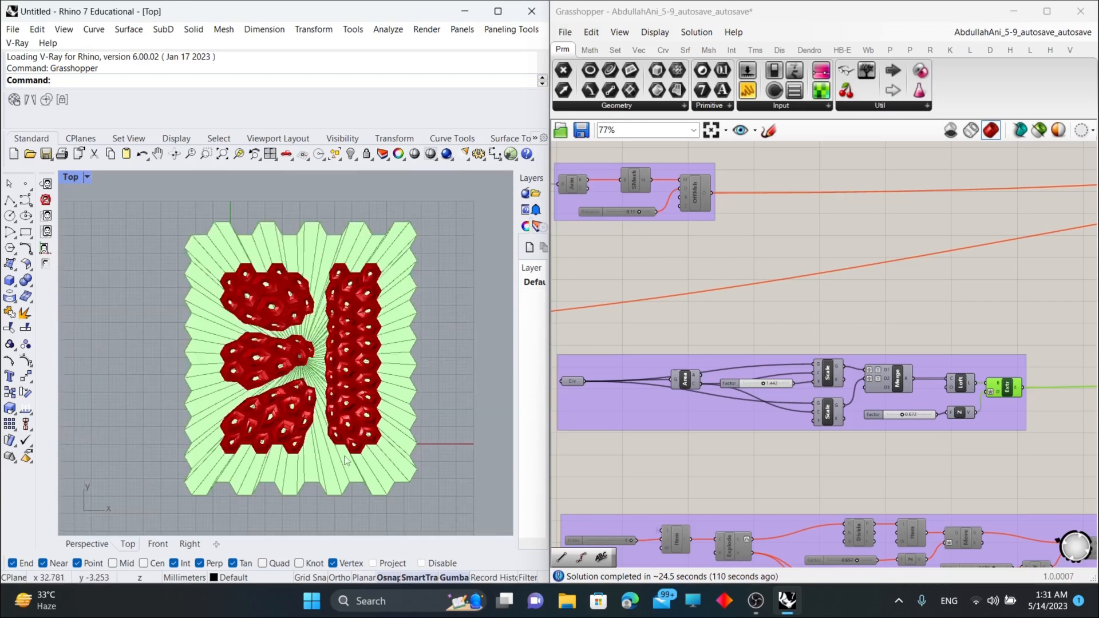
mouse_move(769, 401)
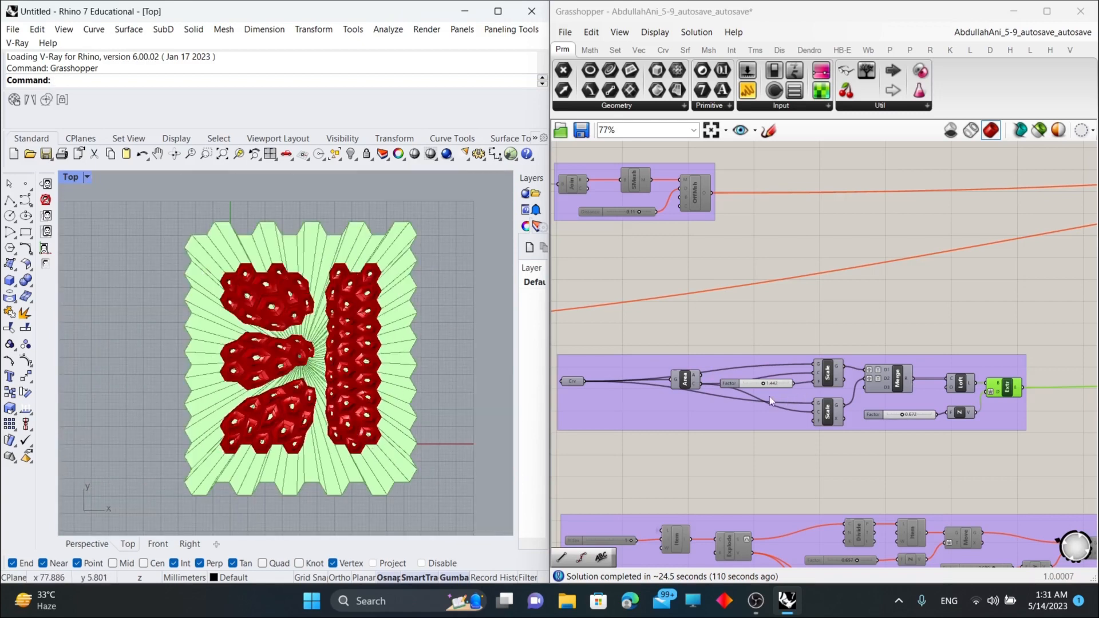
Zoom to the Area, Scale 1.442, Merge and Loft ground-surface group.
scroll("up", 3)
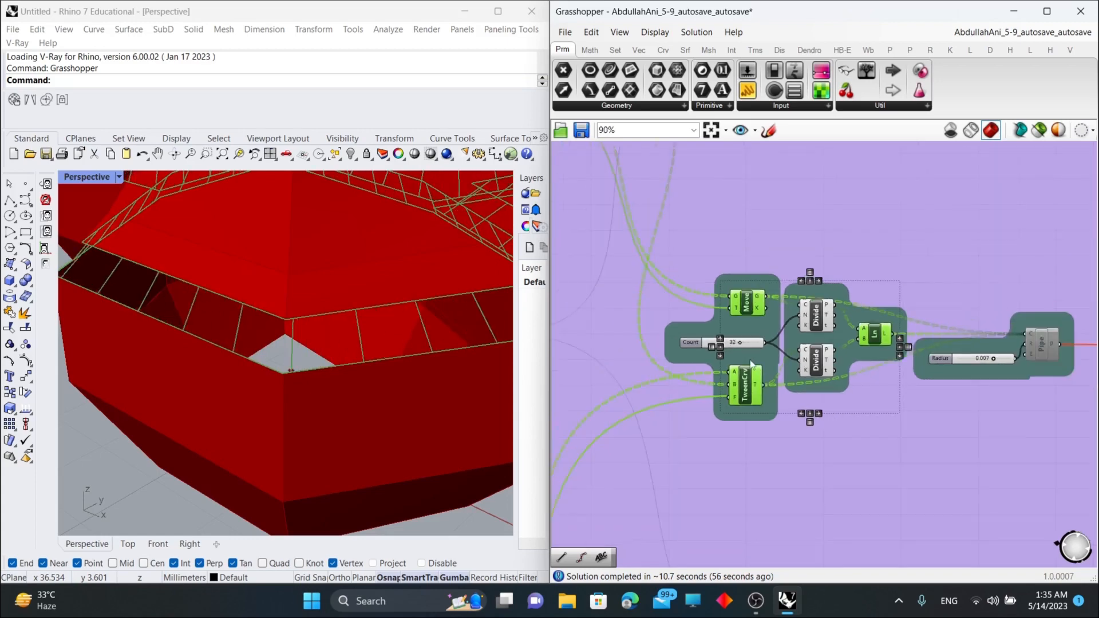
Zoom over the TweenCrv, Divide 32, Ln and Pipe 0.097 screen group.
scroll("down", 3)
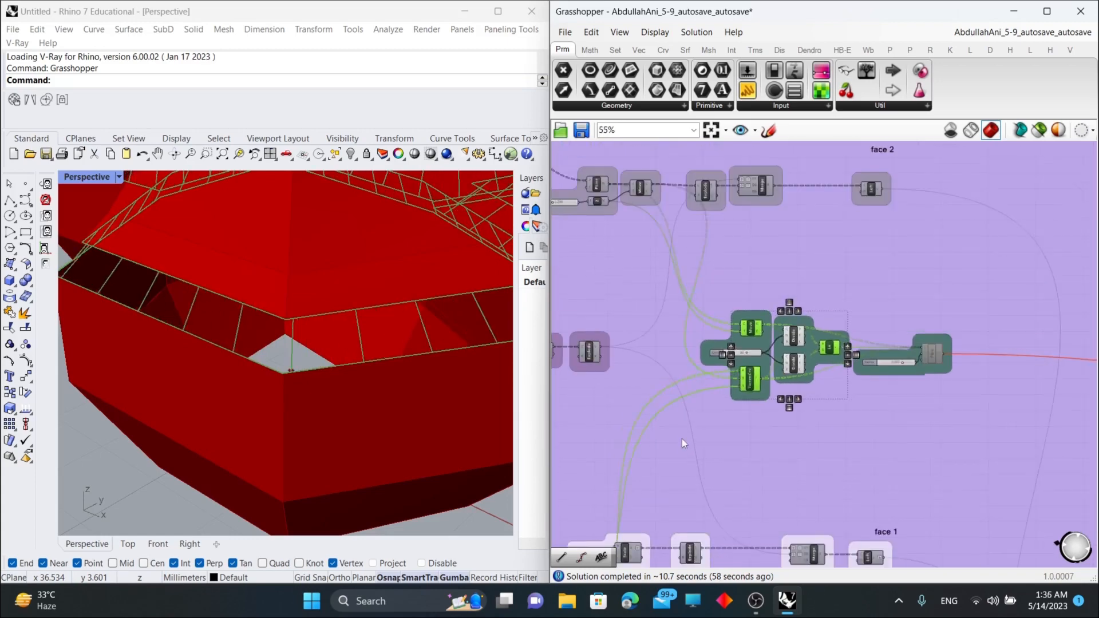
scroll("up", 3)
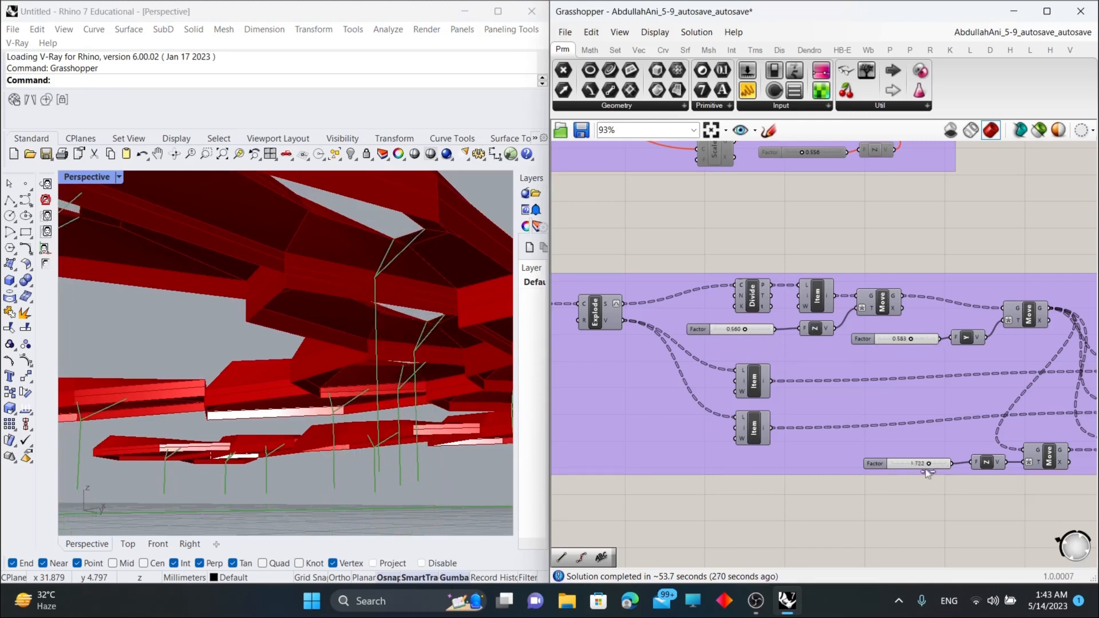
Zoom across the Move Factor sliders and Pipe components forming the branching columns.
scroll("up", 3)
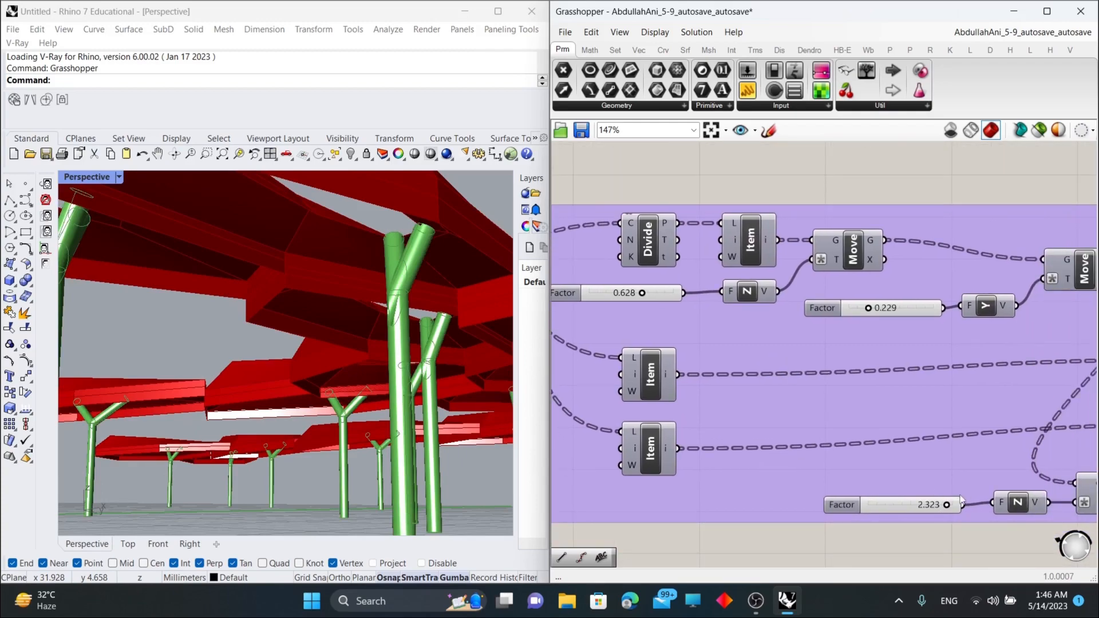
scroll("down", 3)
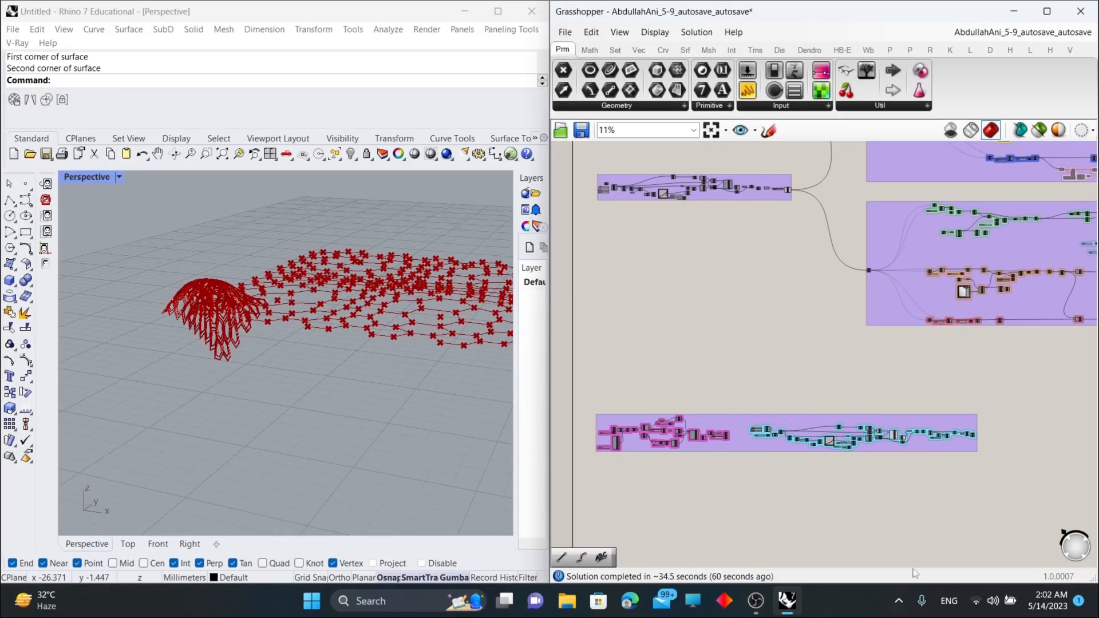
mouse_move(848, 471)
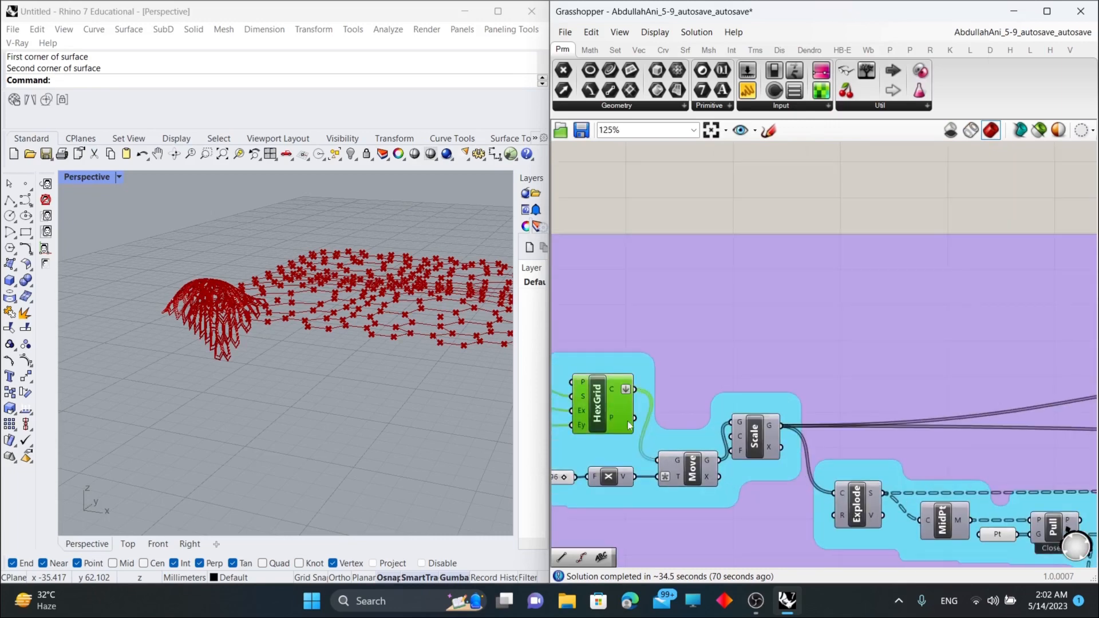
Turn Preview On for the Patch, Map Srf and Pipe group to show the dome pattern.
scroll("down", 3)
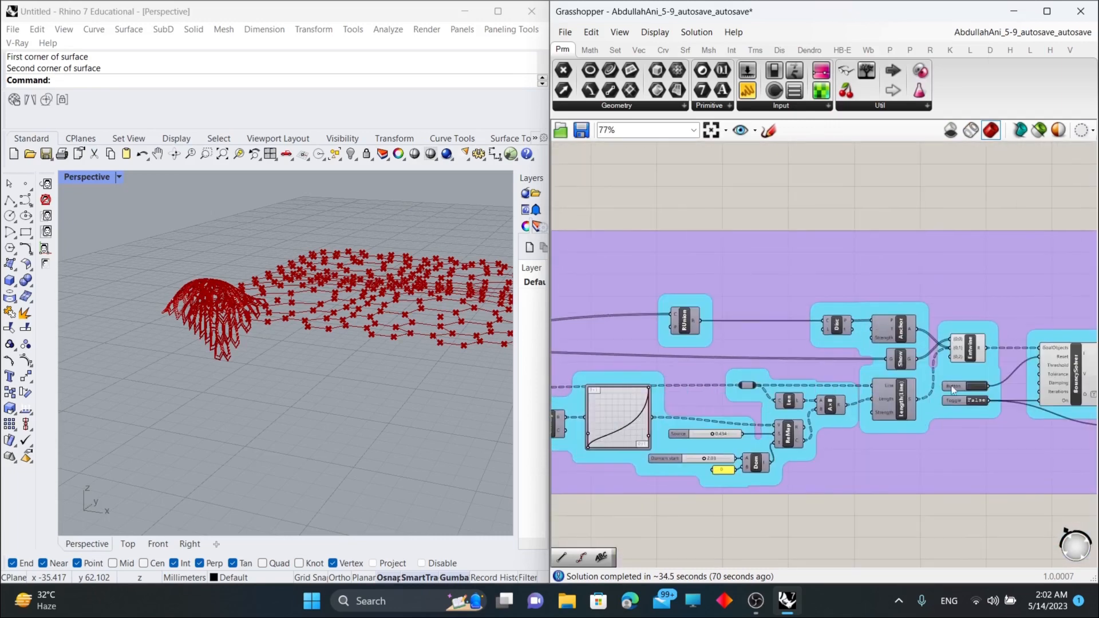
left_click(127, 544)
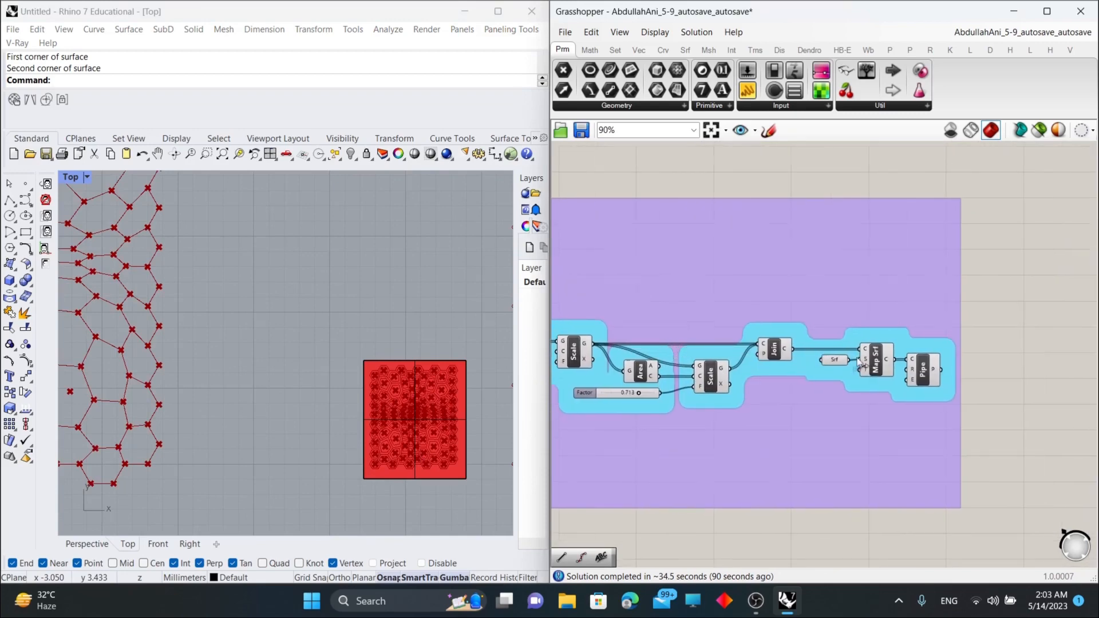
scroll("down", 3)
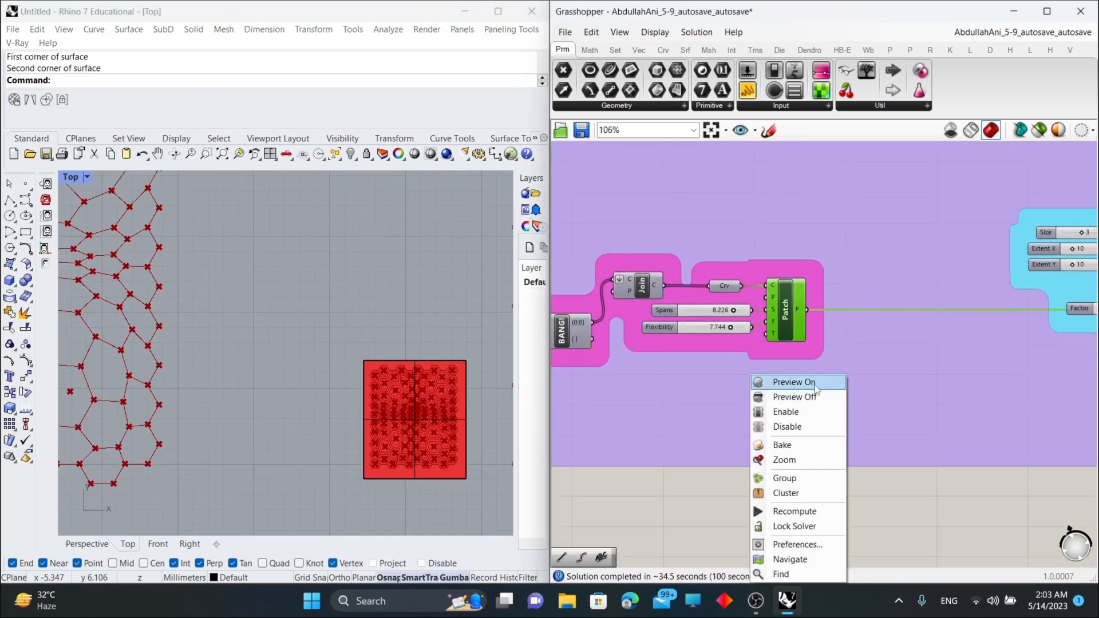
left_click(784, 459)
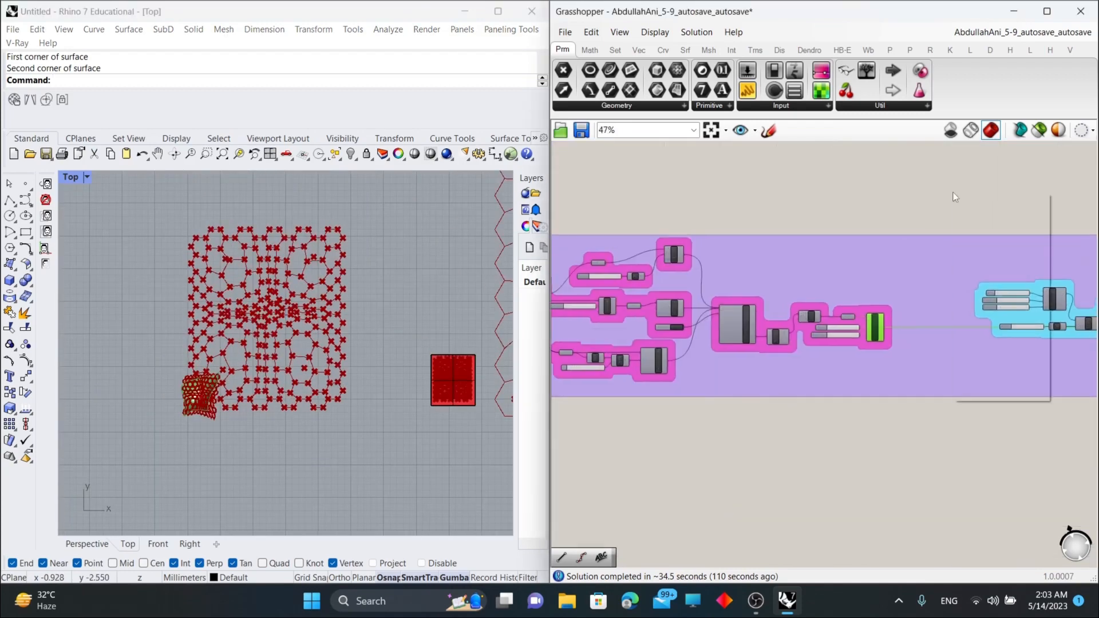